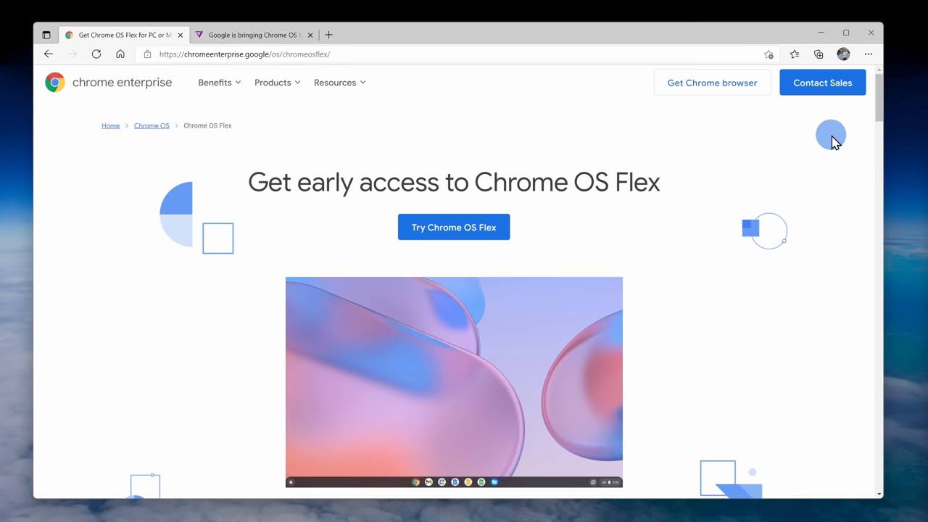
Step: Scroll through the page while Chrome sits on the Google home page
scroll("down", 3)
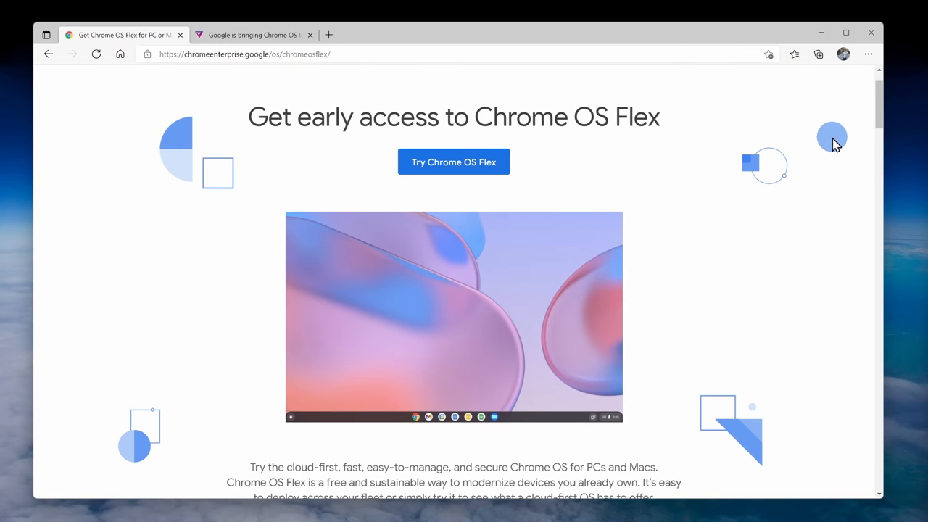
scroll("down", 3)
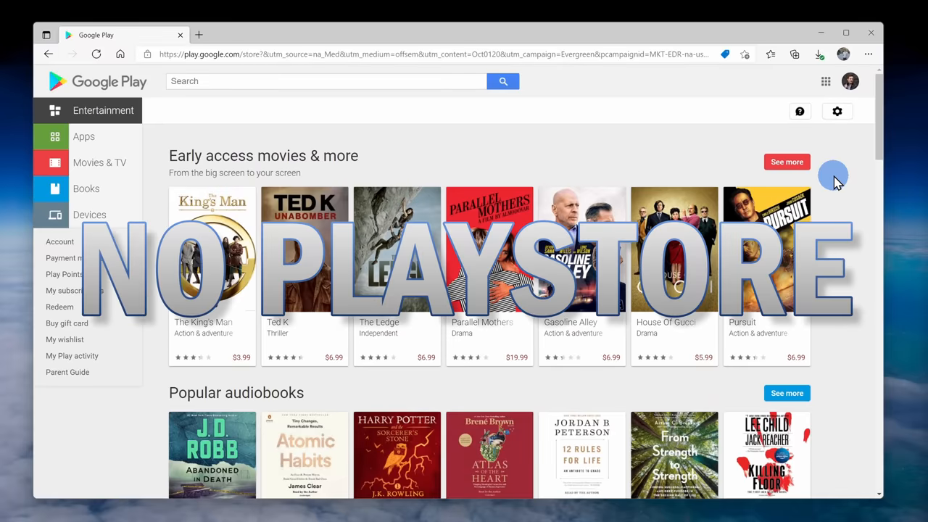
scroll("down", 3)
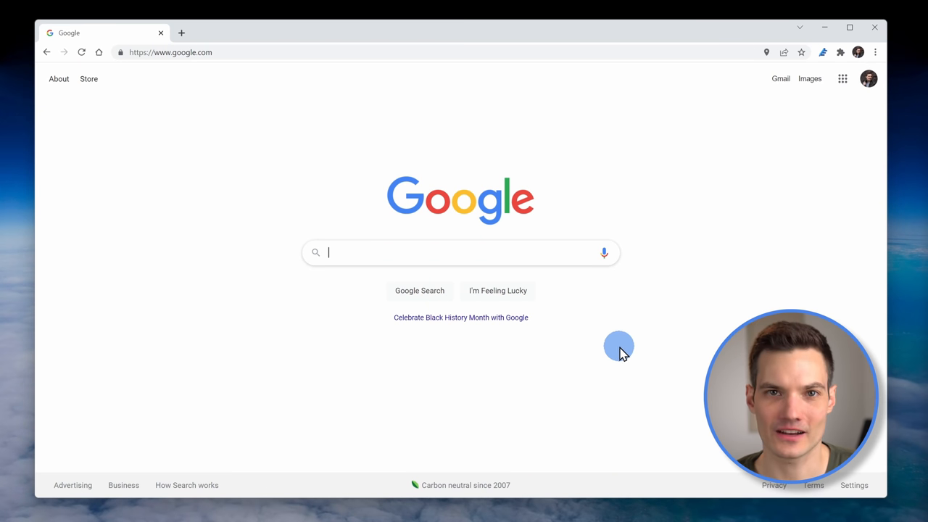
Step: Search for 'chrome web store' and go to the Chromebook Recovery Utility listing
type("chrome web store")
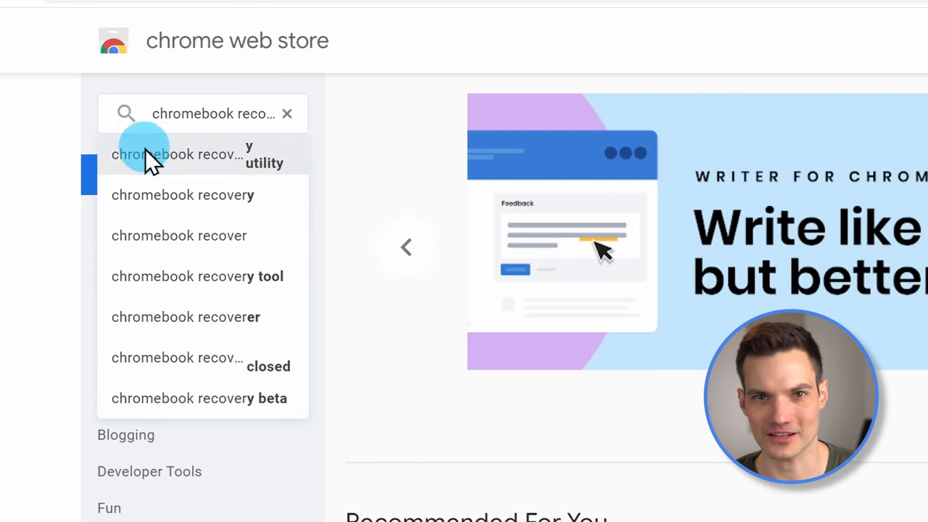
left_click(177, 154)
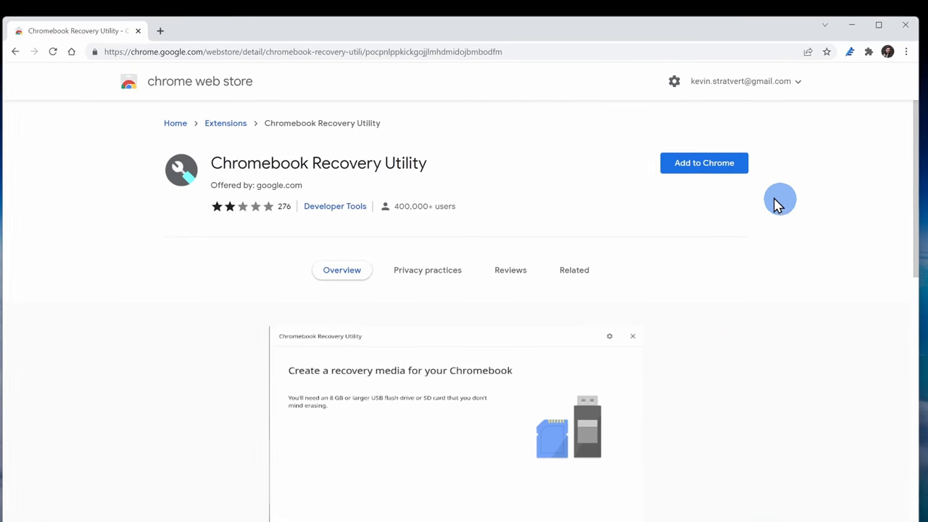
Step: Add Chromebook Recovery Utility to Chrome, confirm the extension, and show it among installed extensions
left_click(703, 162)
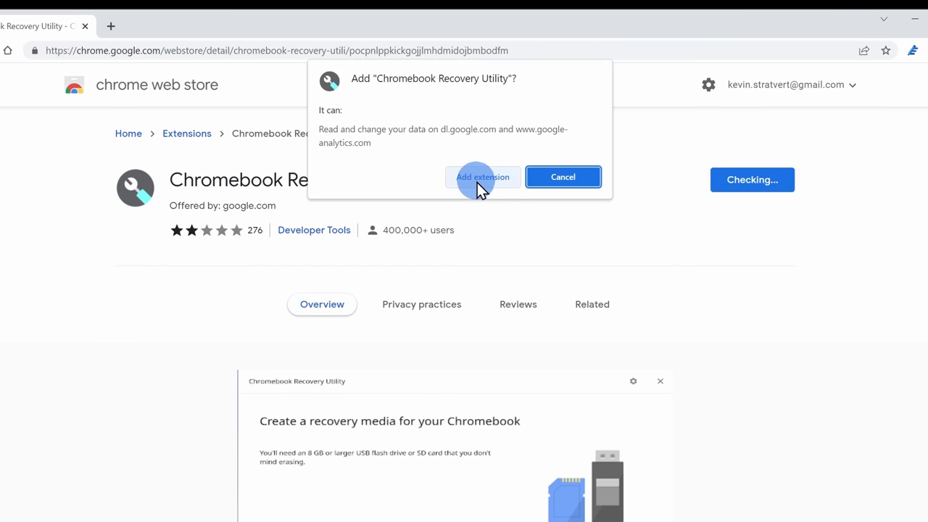
left_click(482, 177)
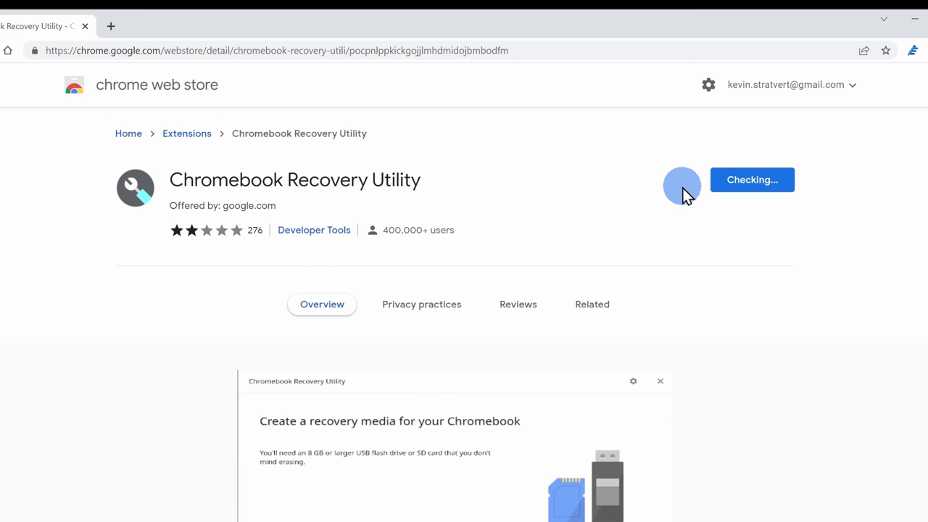
left_click(751, 180)
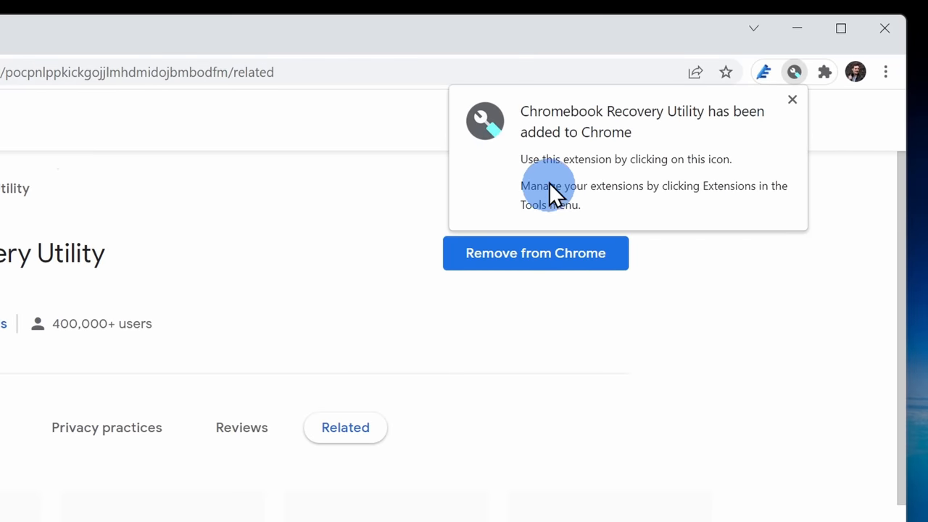
left_click(824, 73)
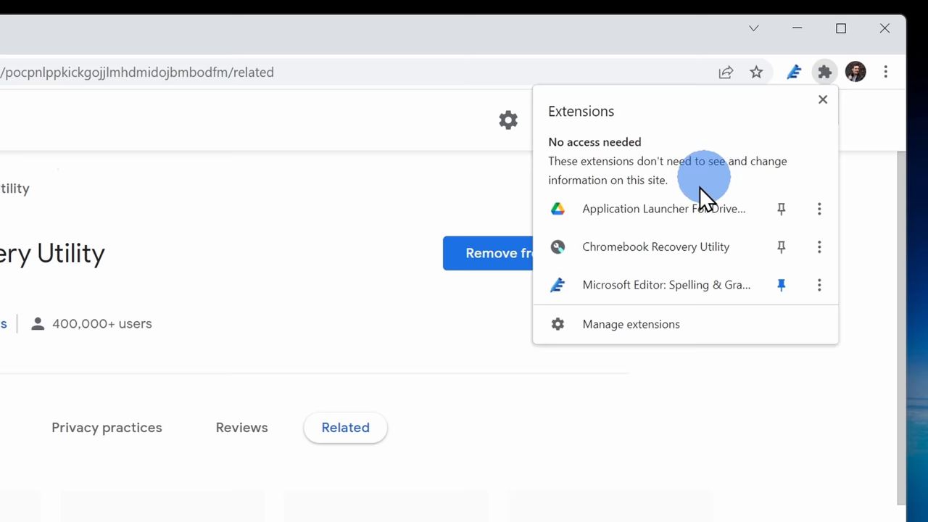
mouse_move(667, 261)
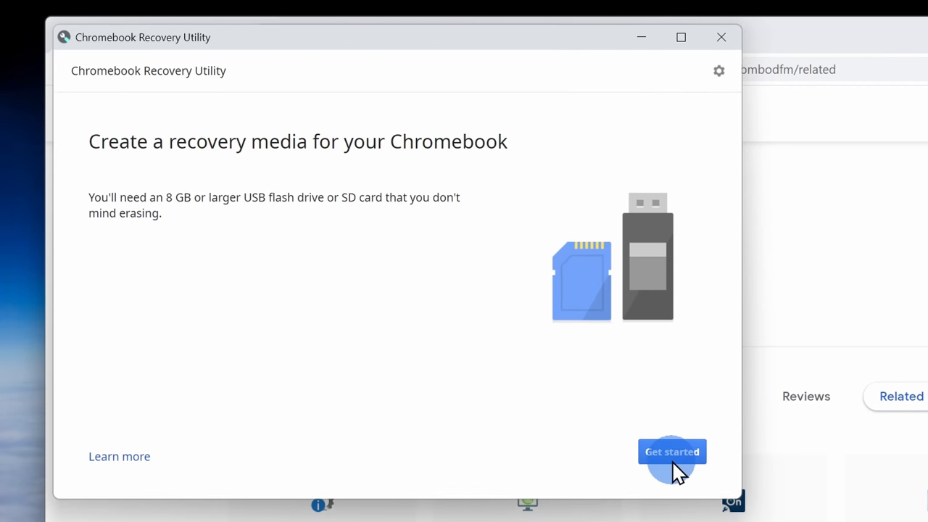
Step: Start recovery media creation and choose to select the model from a list
left_click(671, 451)
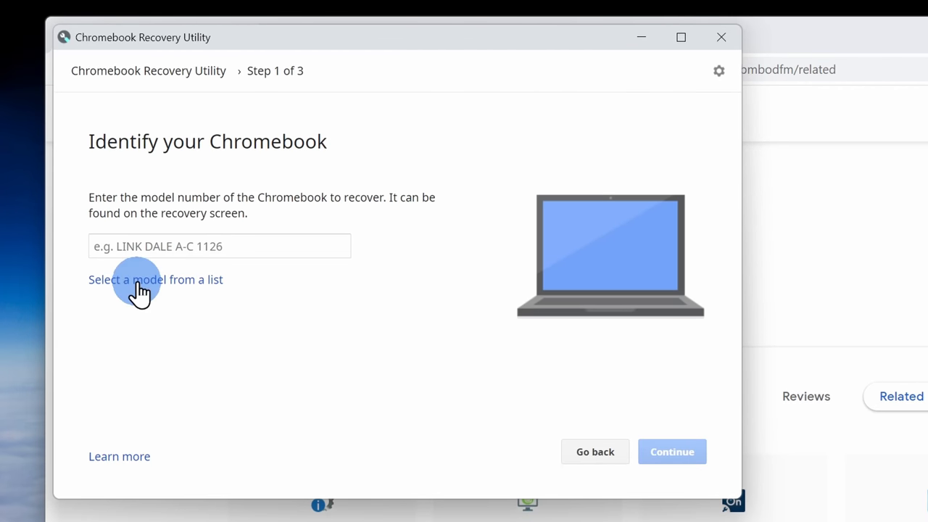
left_click(155, 278)
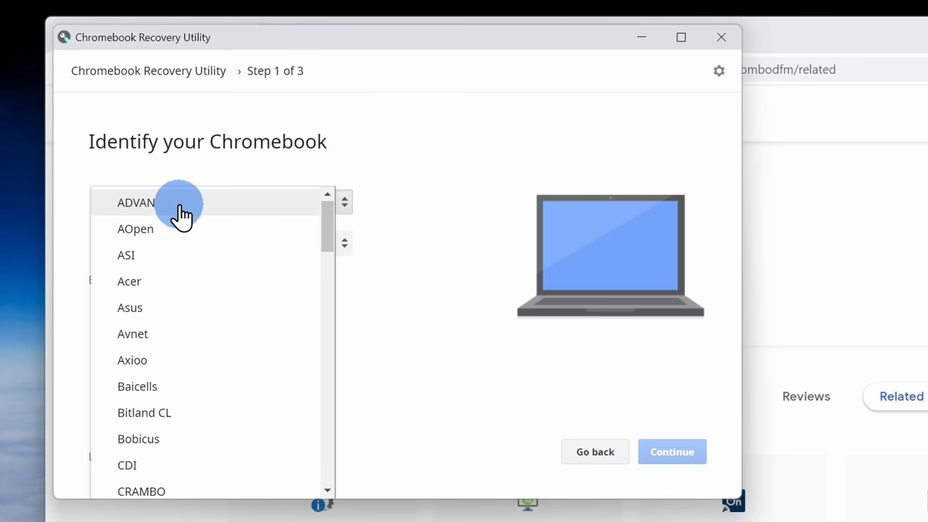
scroll("down", 3)
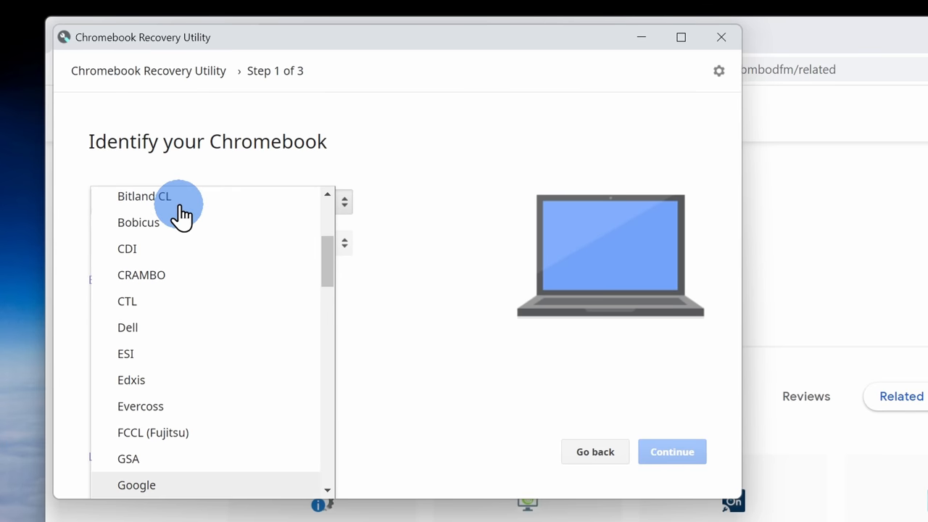
scroll("down", 3)
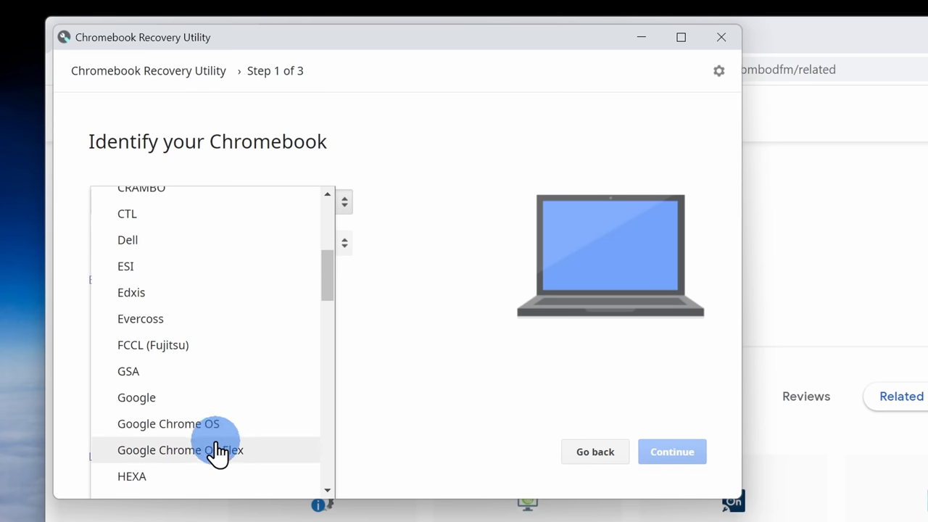
Step: Pick Google Chrome OS Flex with the Chrome OS Flex (Developer-Unstable) model and continue
left_click(180, 450)
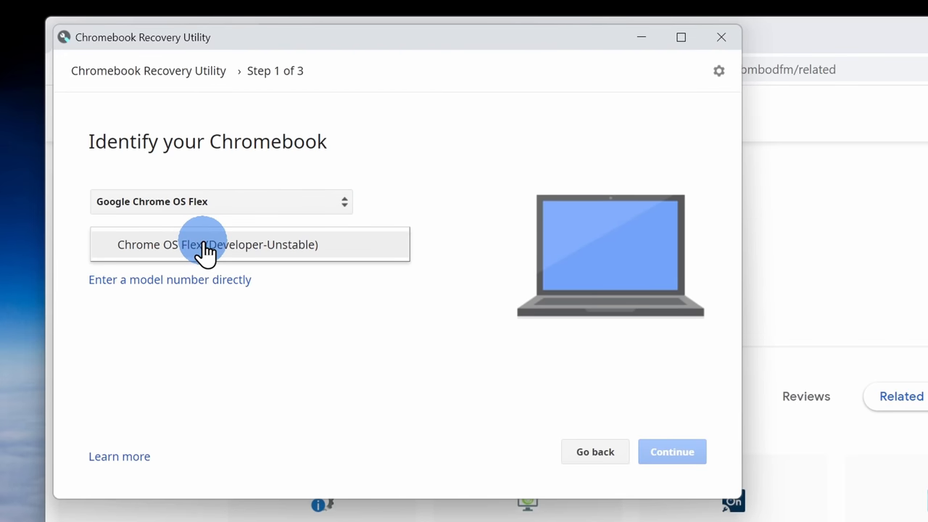
left_click(218, 244)
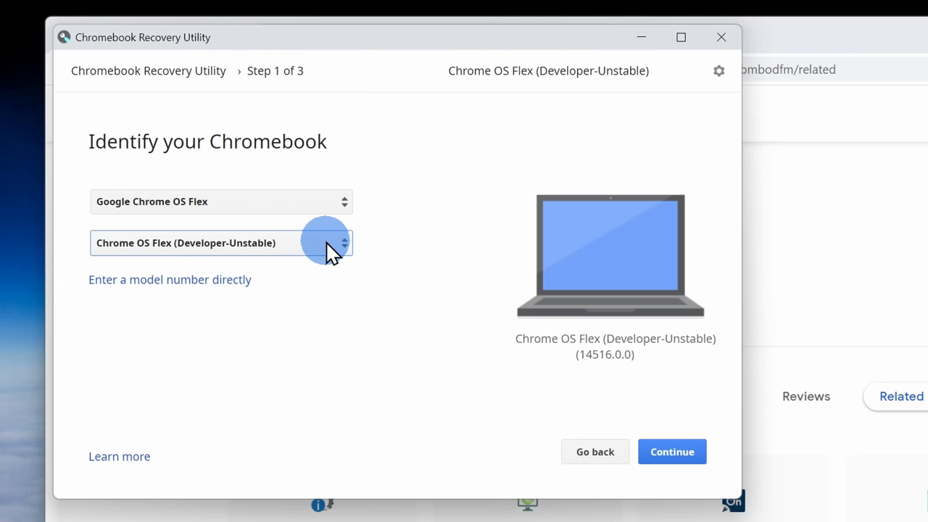
left_click(672, 452)
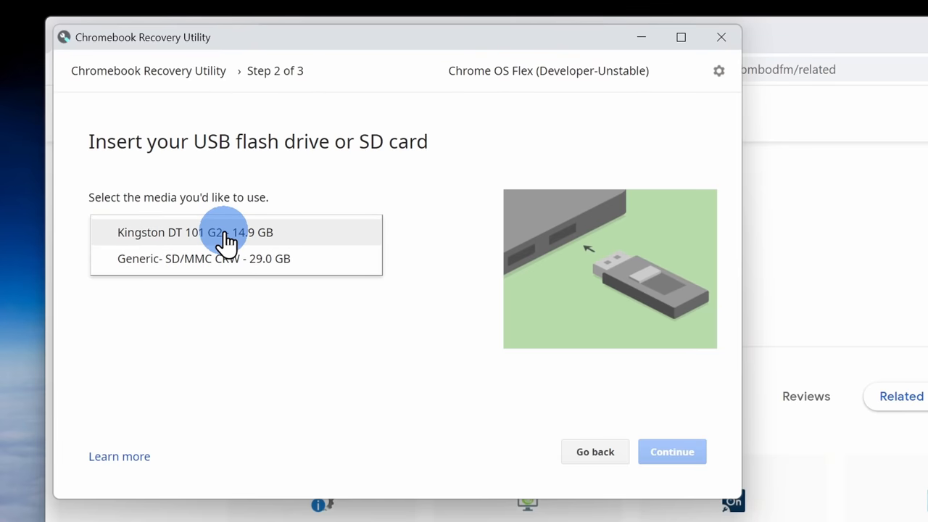
Step: Select the Kingston DT 101 G2 14.9 GB drive and start writing the Chrome OS Flex recovery image
left_click(196, 232)
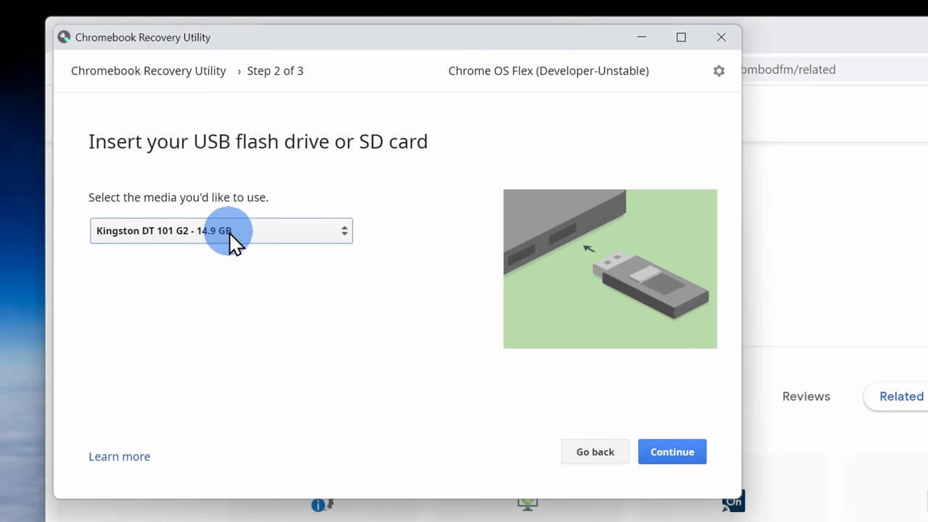
left_click(670, 452)
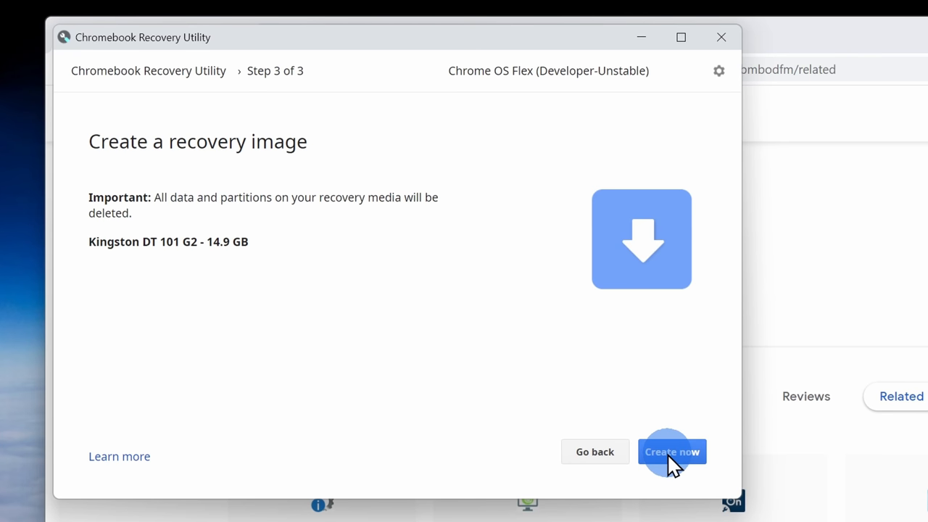
left_click(672, 452)
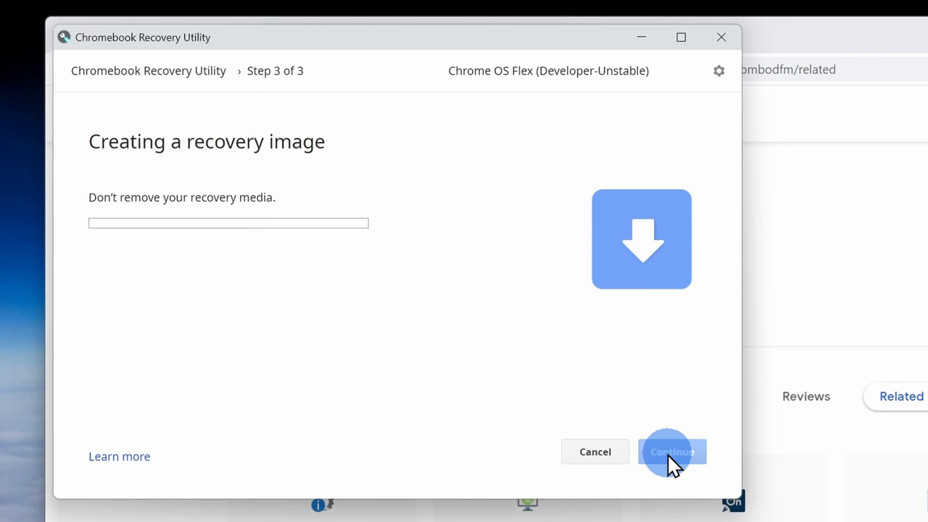
left_click(671, 451)
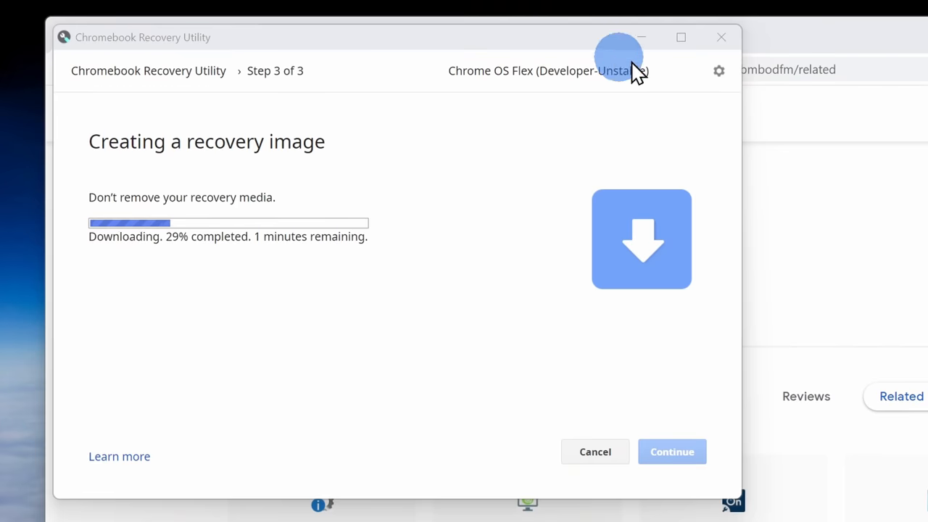
left_click(719, 70)
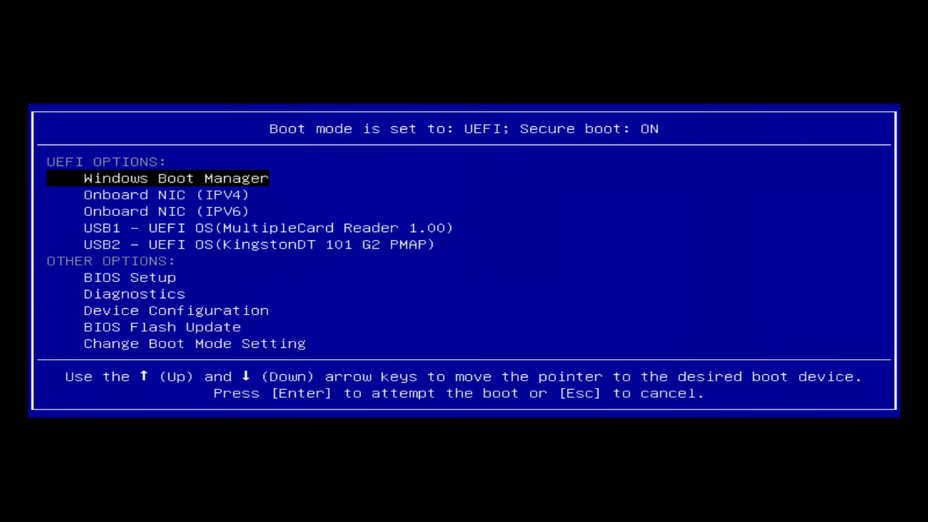
Step: Highlight USB2 – UEFI OS (KingstonDT 101 G2 PMAP) in the boot menu and boot from it
key("Down")
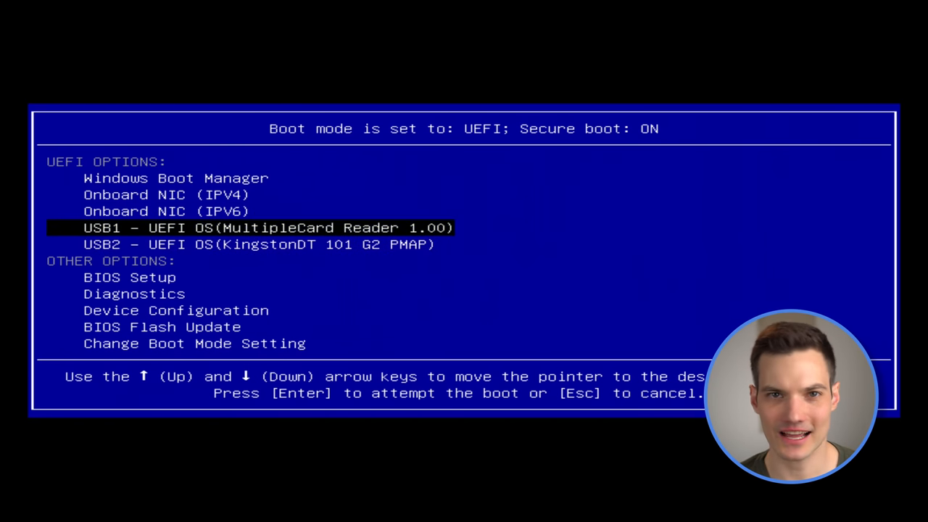
key("Down")
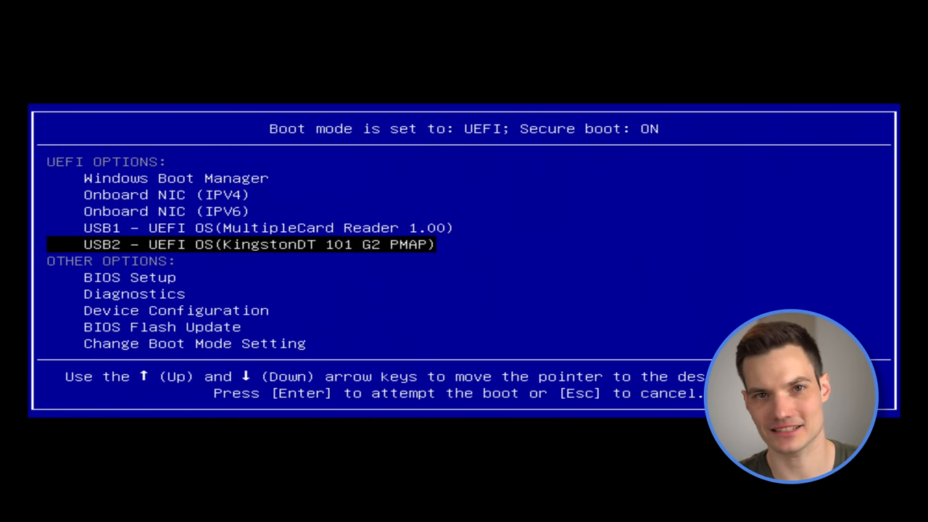
key("Up")
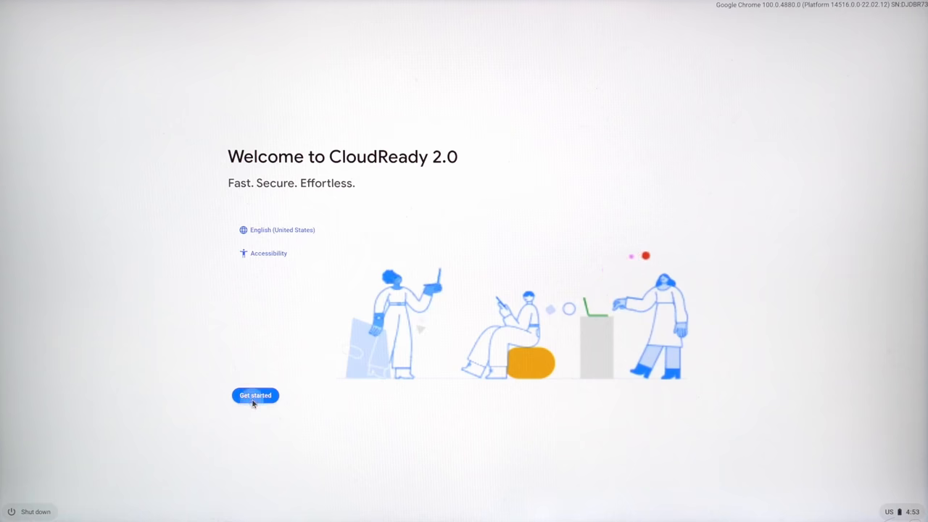
Step: Start CloudReady 2.0 setup and choose Try it first to run from USB
left_click(255, 395)
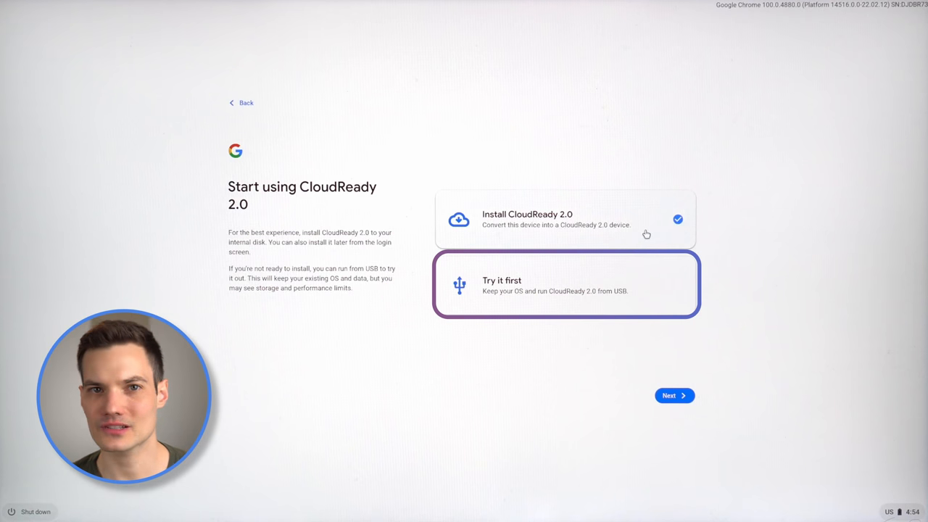
left_click(565, 219)
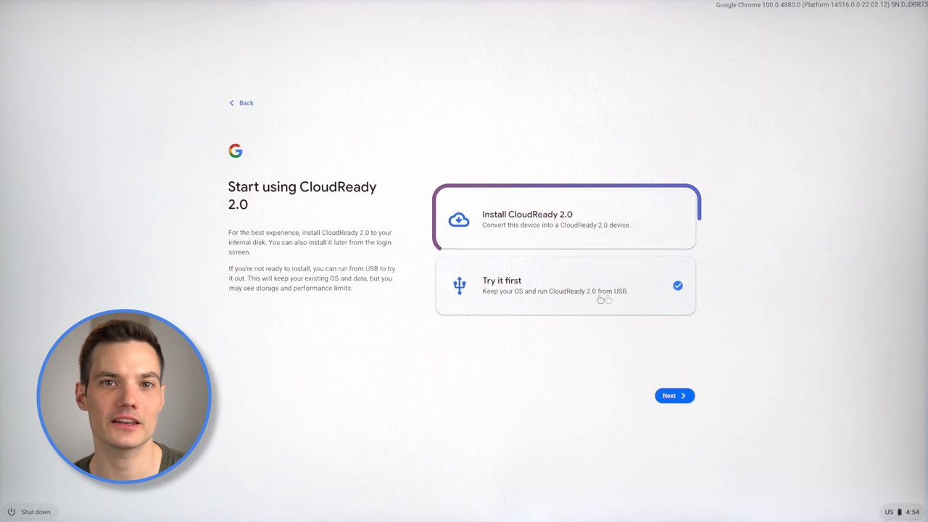
left_click(673, 395)
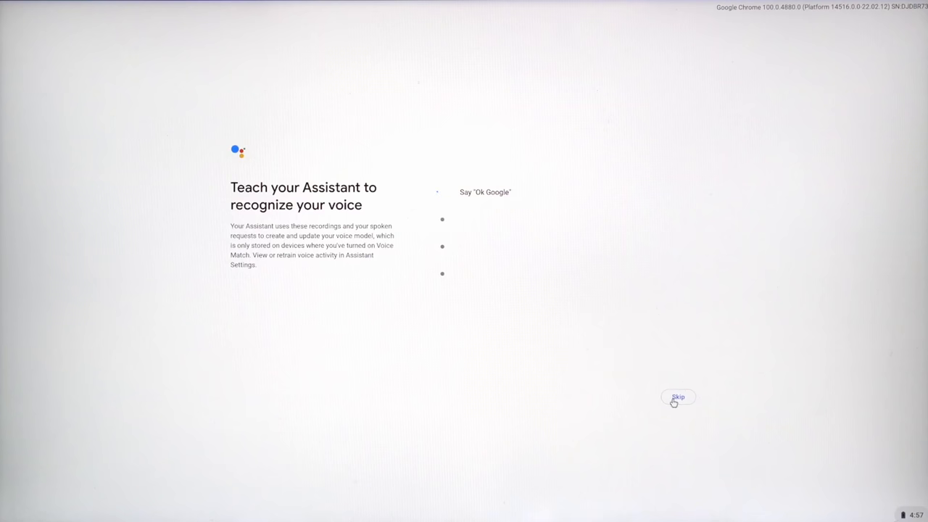
Step: Skip Assistant voice training and finish setup to reach the desktop welcome app
left_click(677, 398)
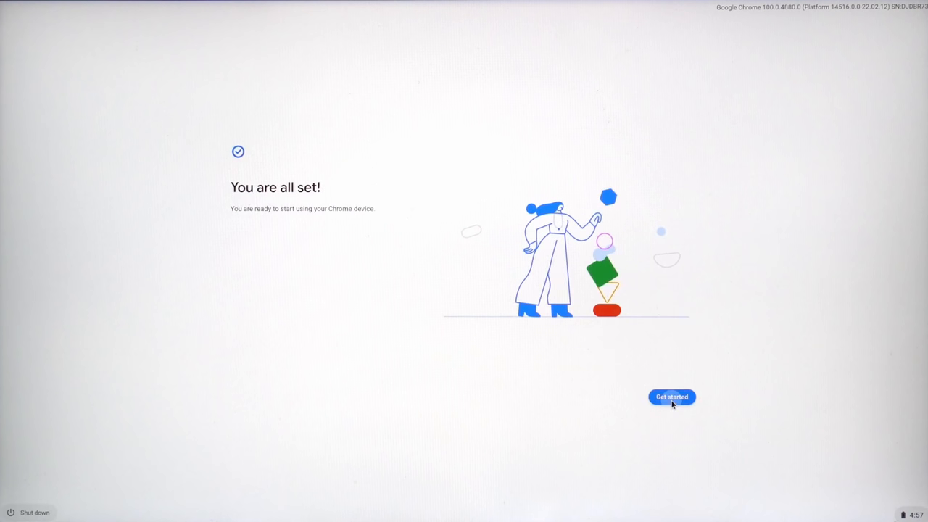
left_click(670, 397)
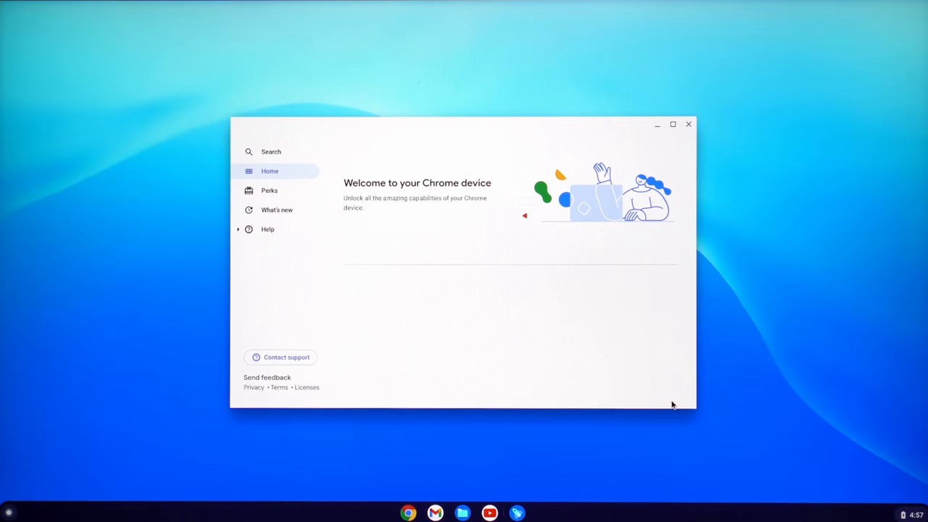
mouse_move(617, 214)
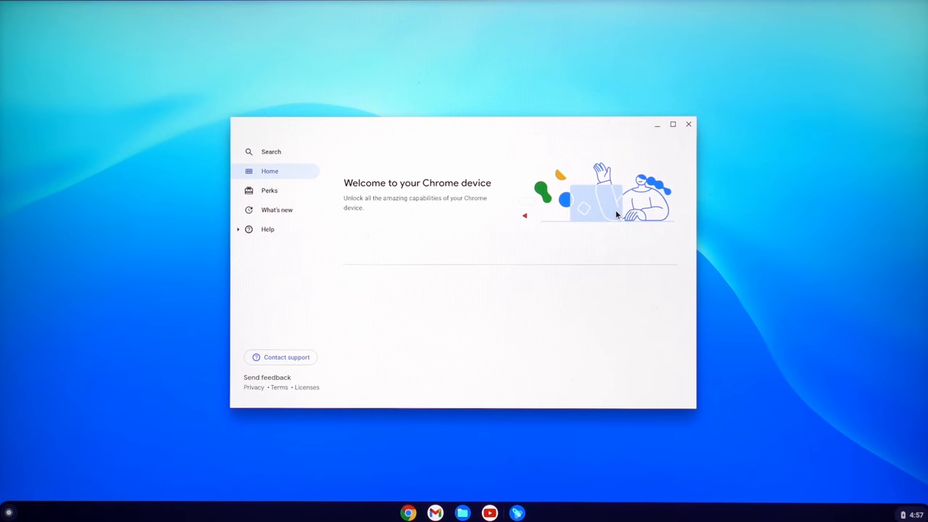